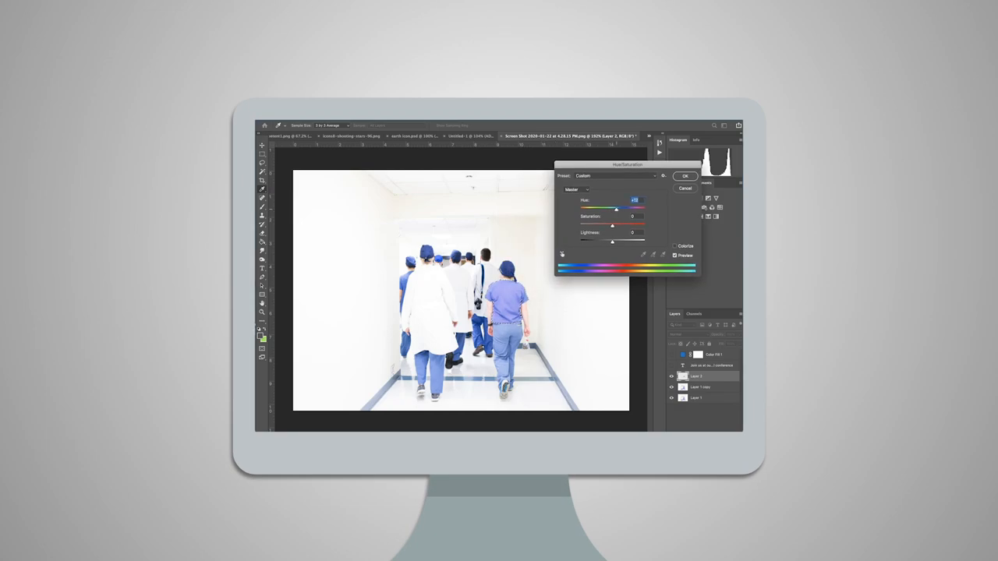
# Break the Baseline Lift by Content chart down by Education, then by Gender.
pyautogui.click(682, 175)
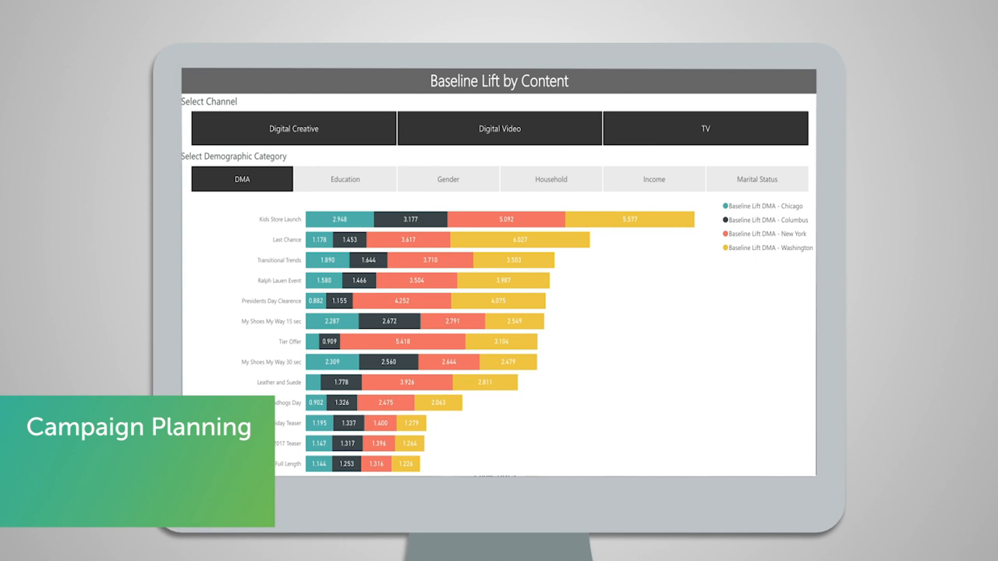
pyautogui.click(345, 177)
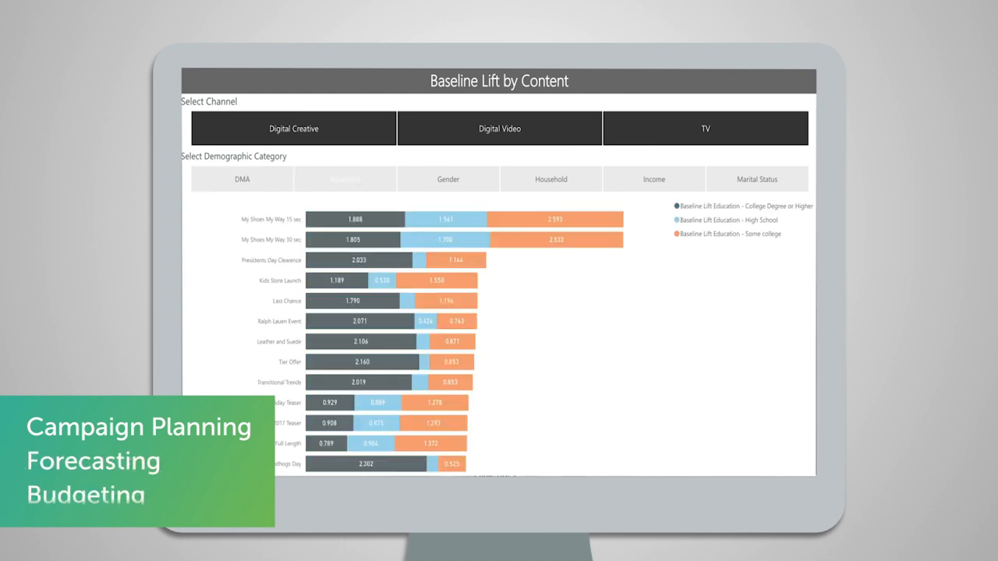
pyautogui.click(447, 178)
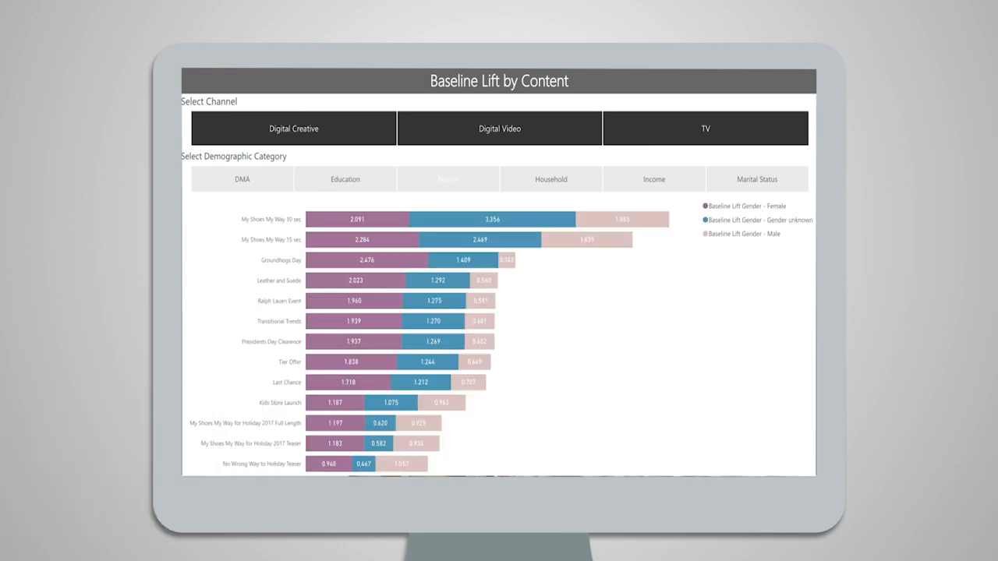